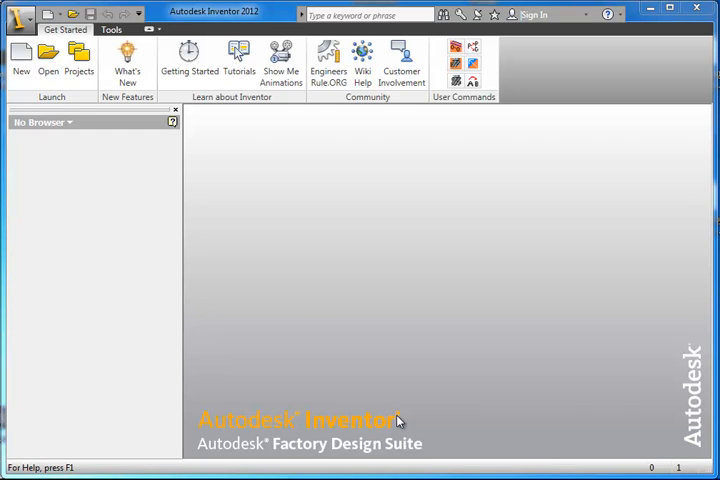
mouse_move(396, 416)
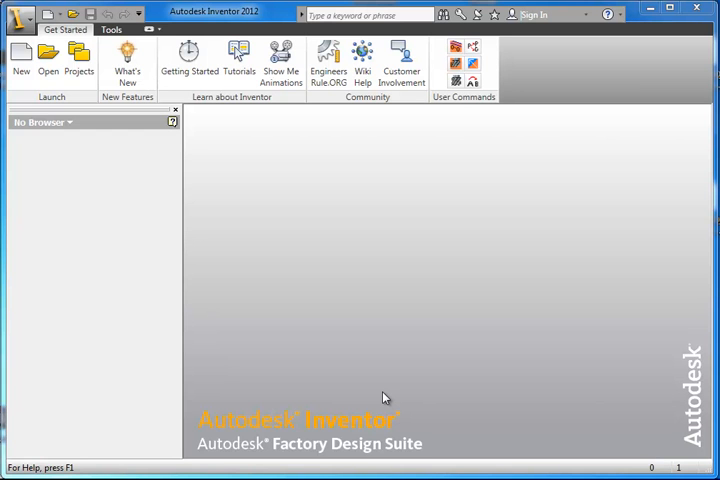
mouse_move(48, 62)
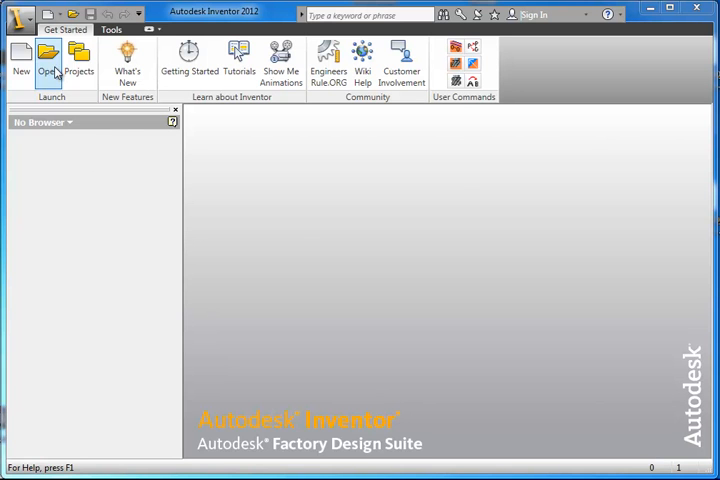
click(48, 60)
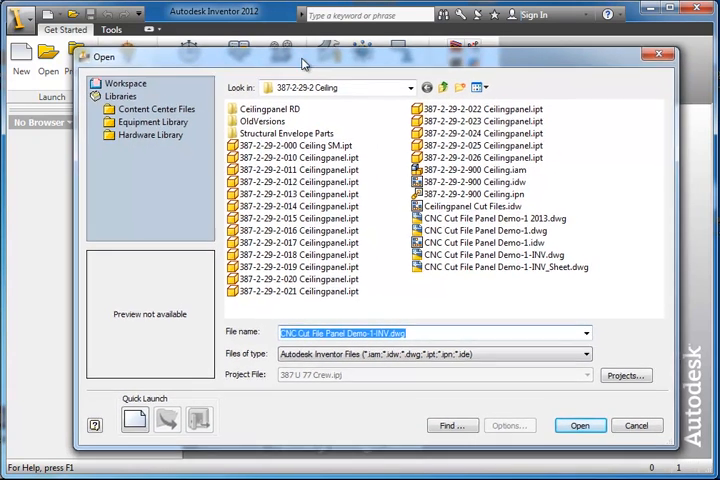
click(300, 156)
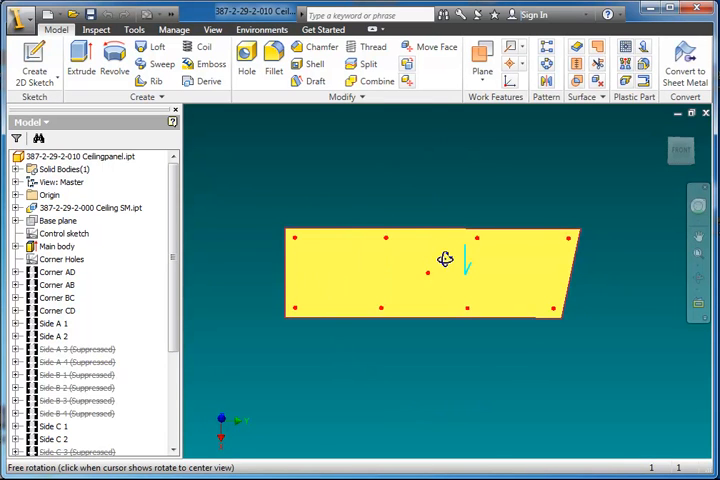
- Orbit the panel, return to the flat front view, and close the part window
drag(444, 262, 572, 336)
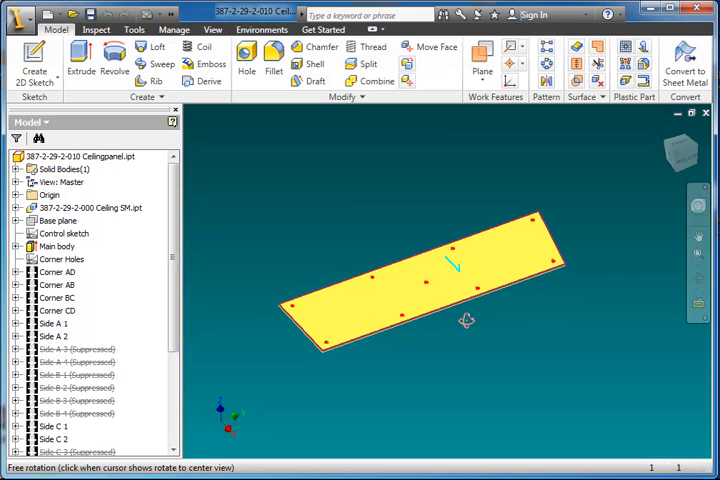
click(460, 270)
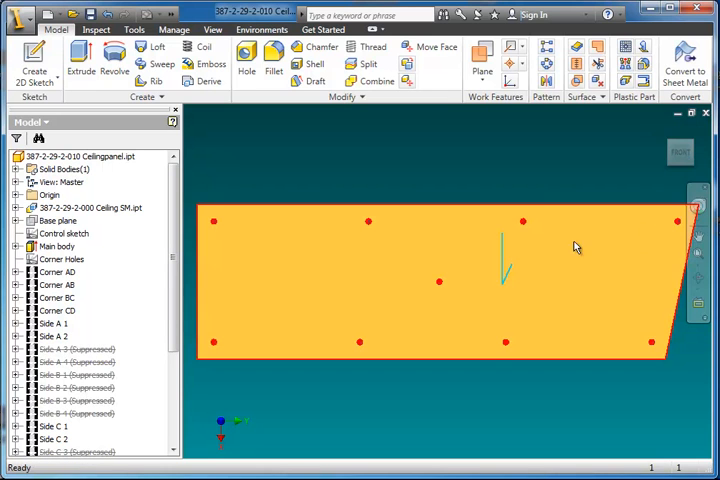
click(482, 160)
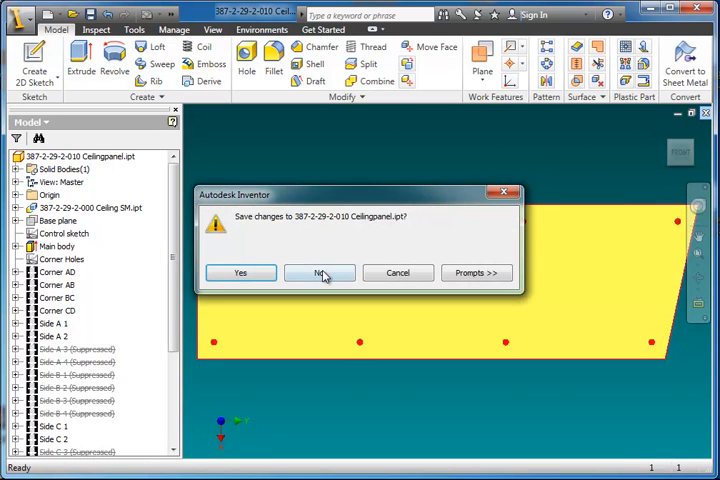
click(320, 272)
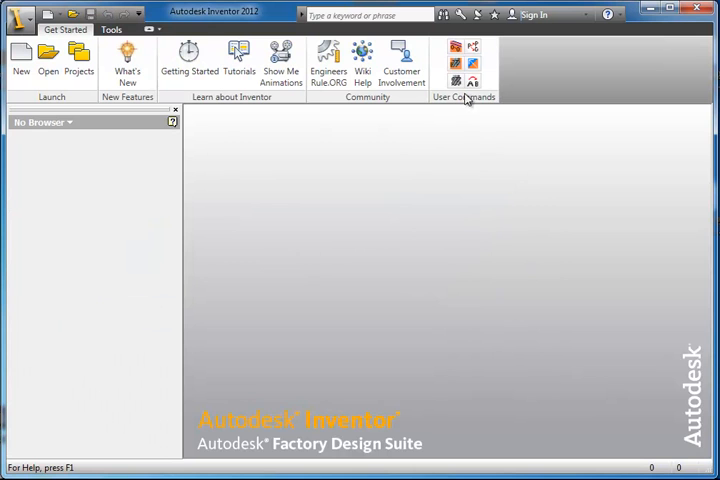
click(452, 56)
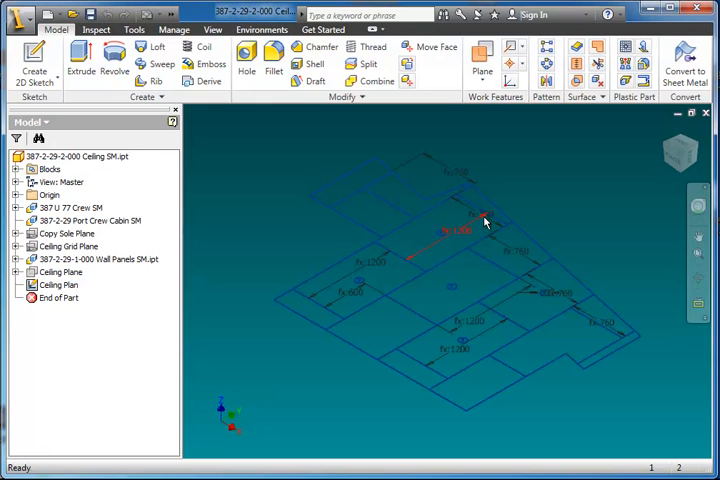
- Edit the ceiling panel dimension in the skeleton sketch and confirm the new value
double_click(456, 230)
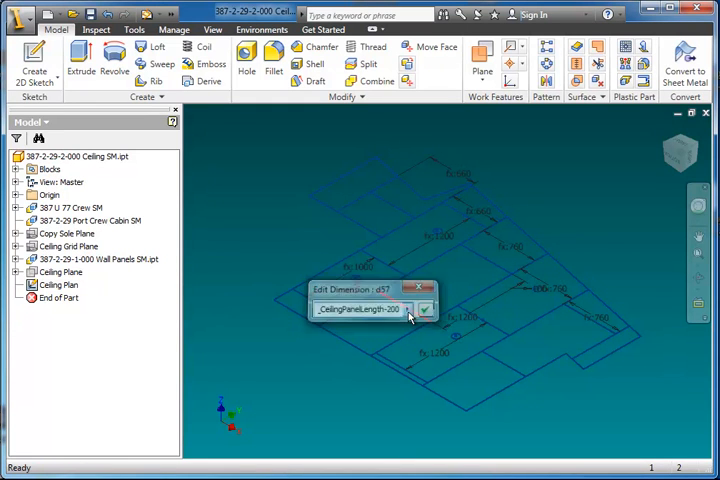
click(424, 308)
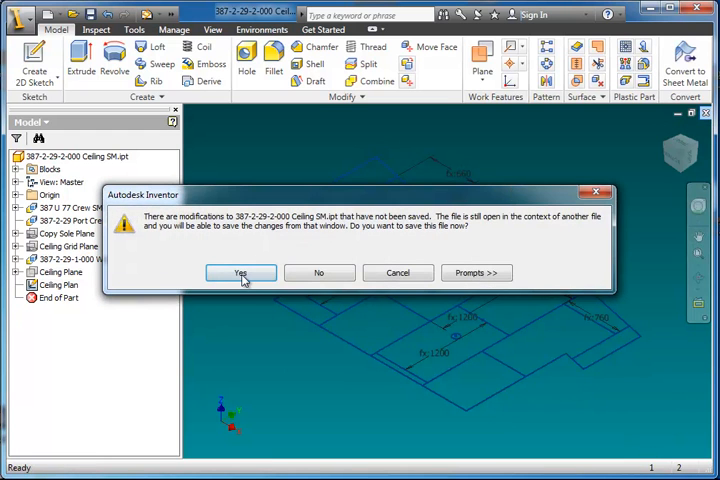
click(240, 272)
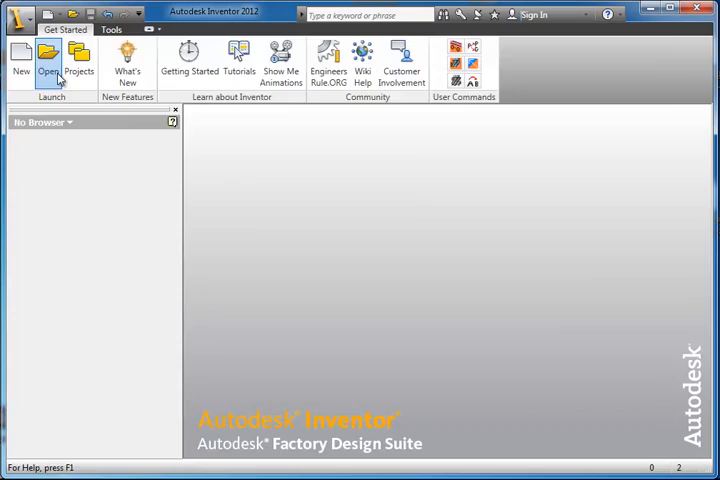
click(48, 60)
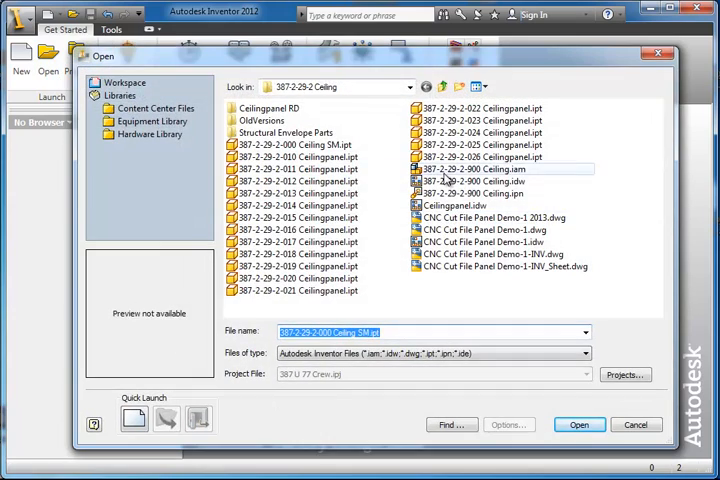
click(580, 424)
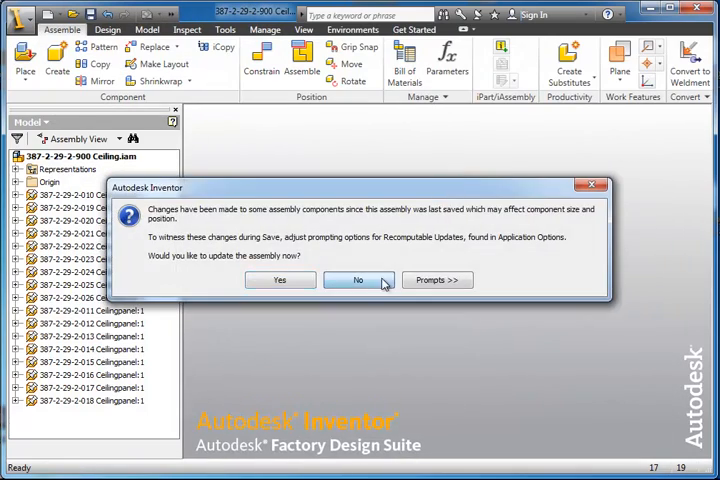
click(358, 280)
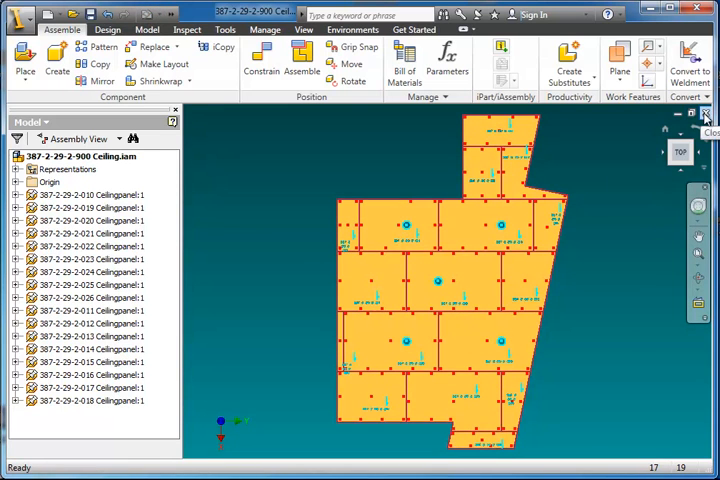
- Close the ceiling assembly, saving its changes
click(704, 114)
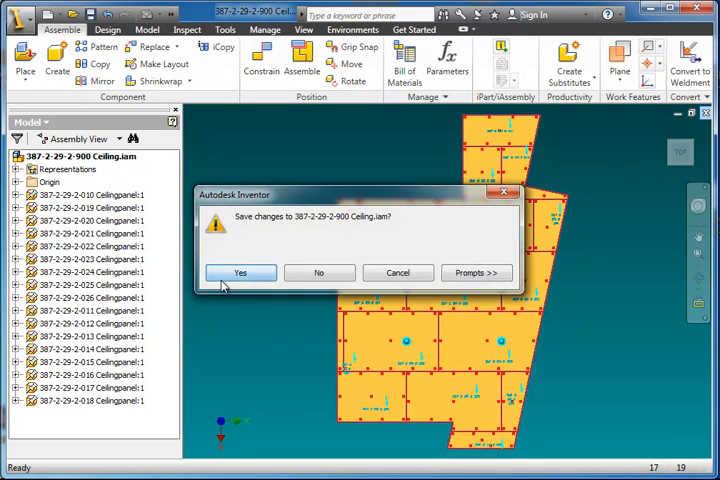
click(240, 272)
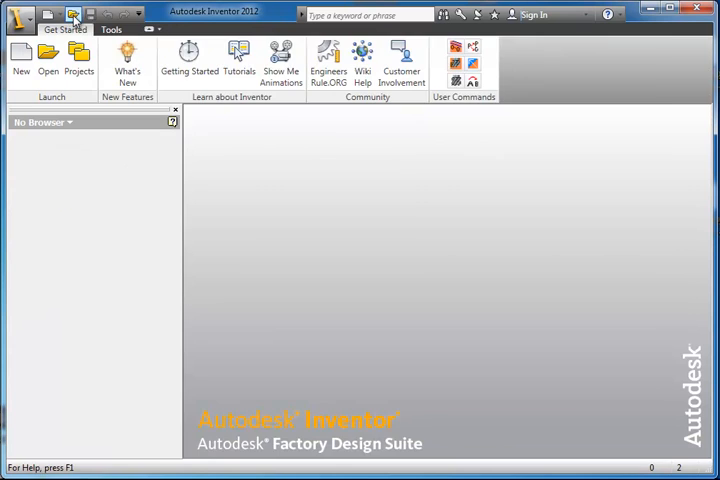
- Open the Ceilingpanel.idw drawing and switch to the Tools ribbon
click(48, 56)
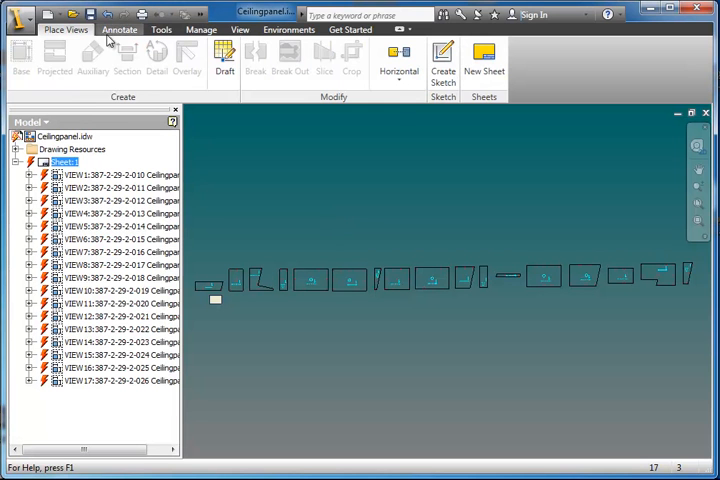
click(160, 28)
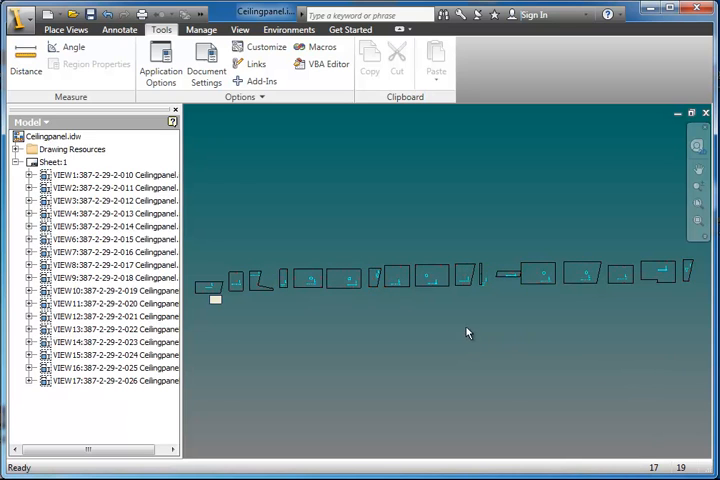
mouse_move(358, 304)
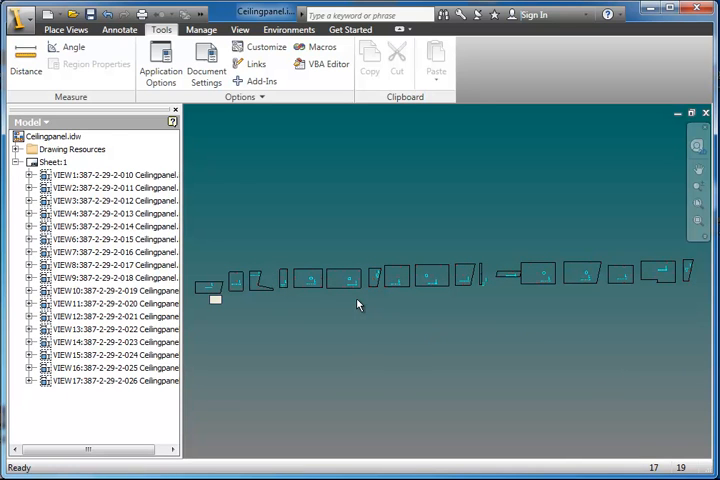